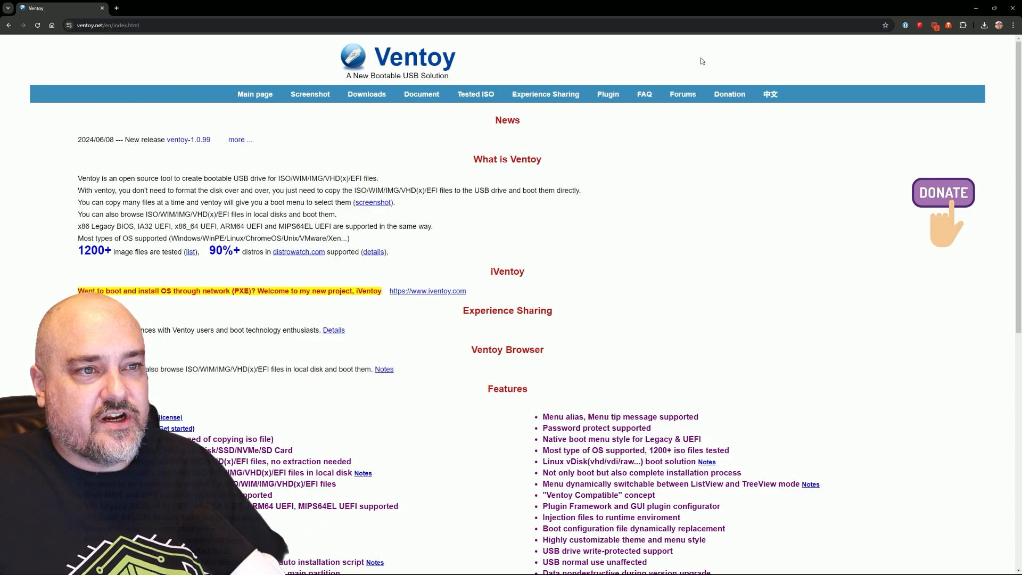
# - Go to the Ventoy Downloads page listing the 1.0.99 release files
pyautogui.click(366, 94)
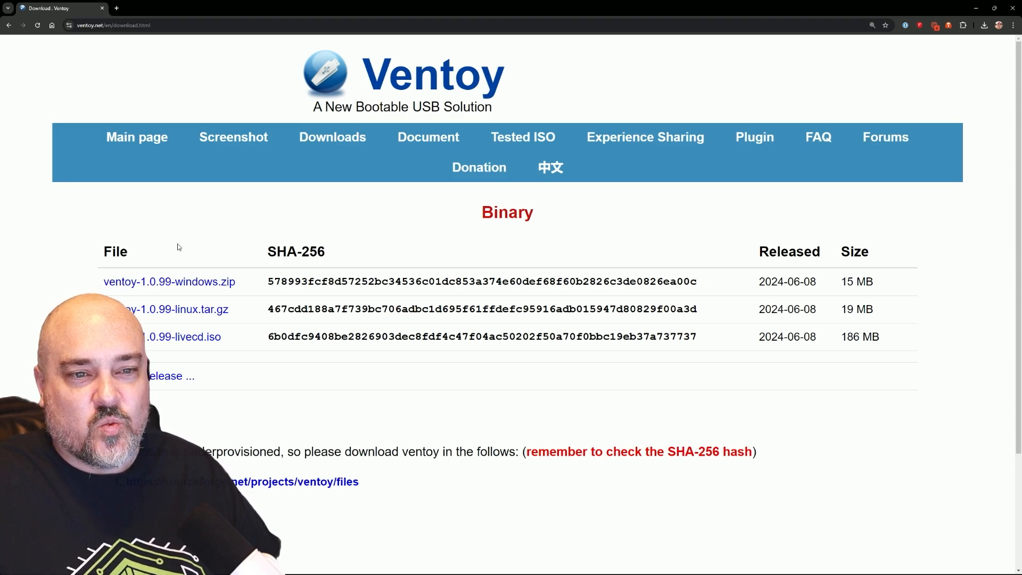
pyautogui.moveTo(190, 246)
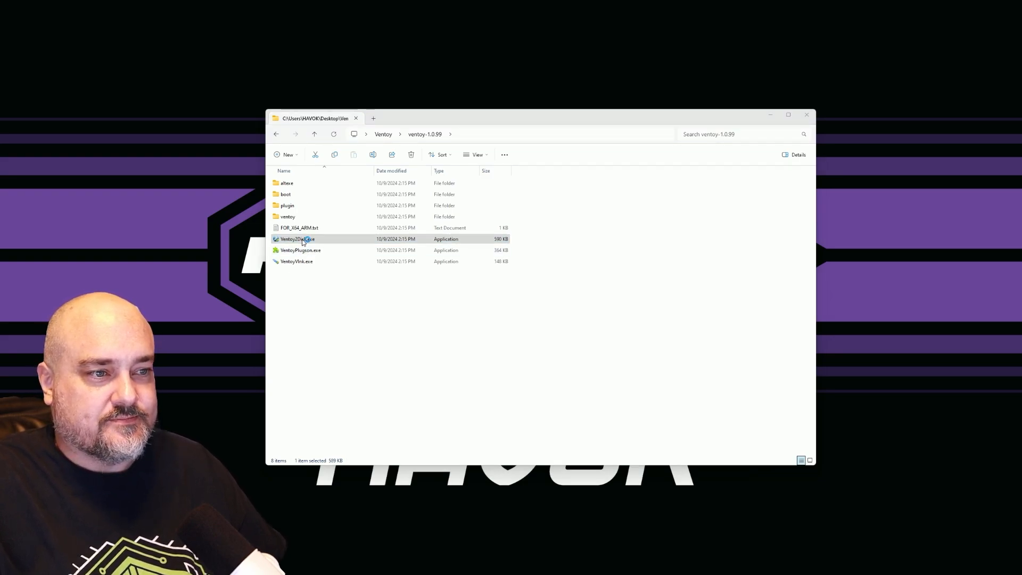
# - Launch Ventoy2Disk.exe and confirm the Device dropdown shows the 512 GB drive
pyautogui.doubleClick(298, 238)
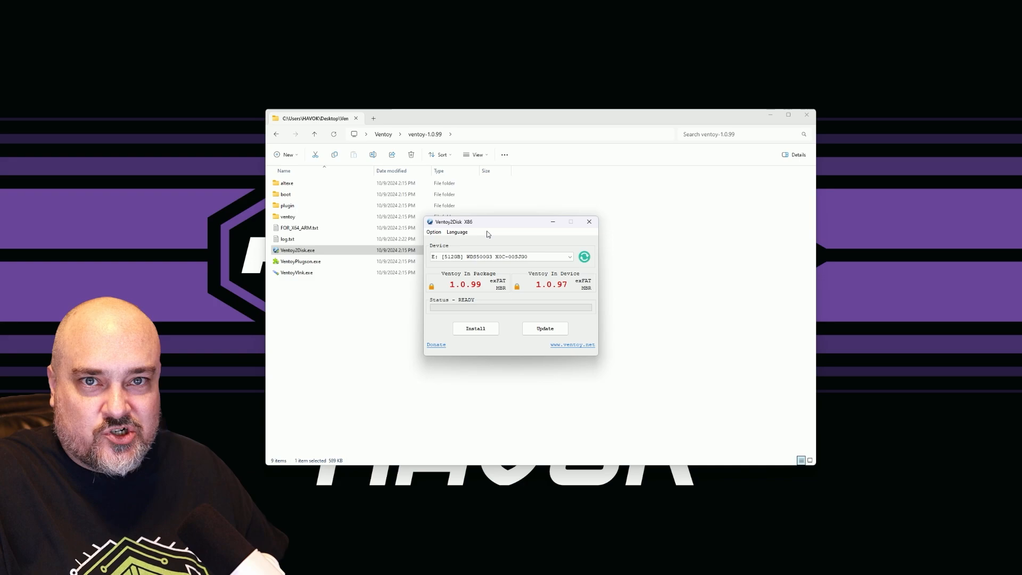
pyautogui.click(499, 257)
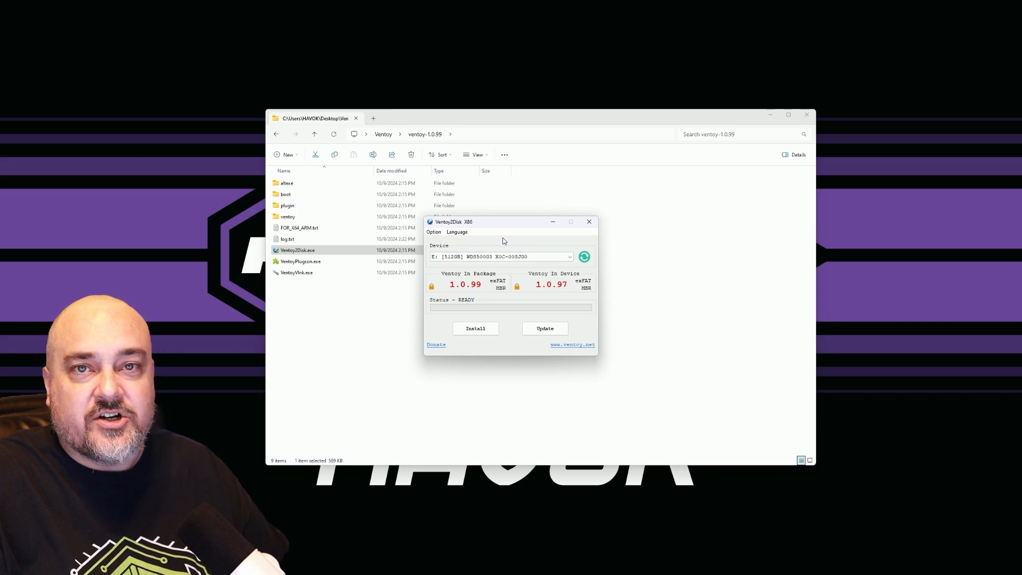
pyautogui.click(499, 256)
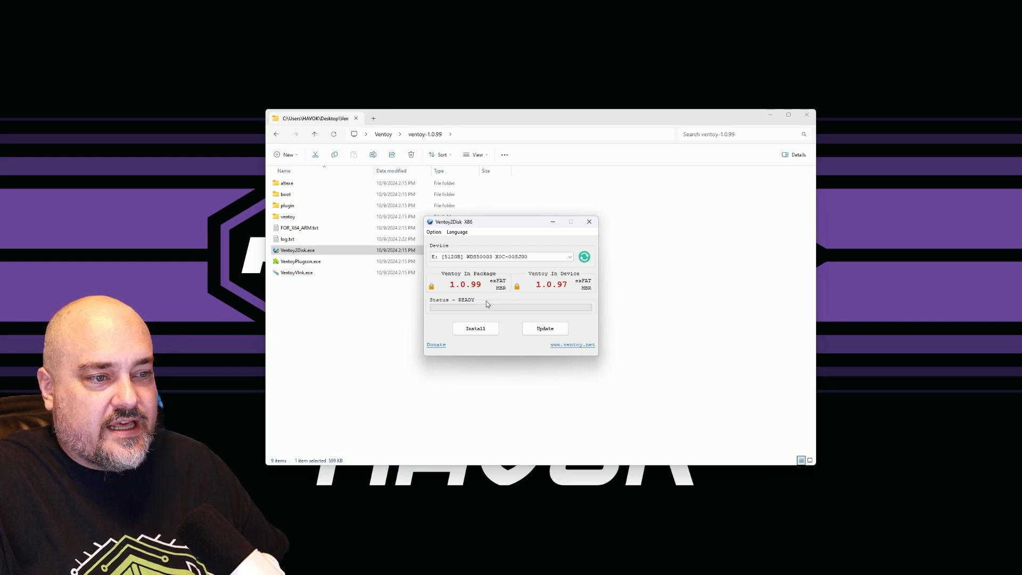
# - Install Ventoy 1.0.99 onto the drive, confirming with YES and accepting the format warnings
pyautogui.click(475, 328)
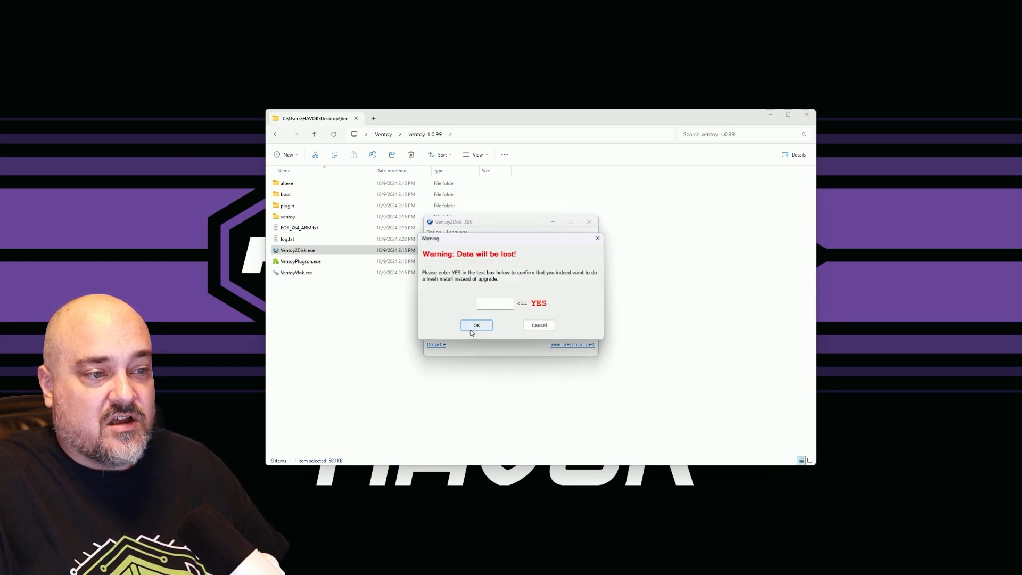
pyautogui.moveTo(458, 291)
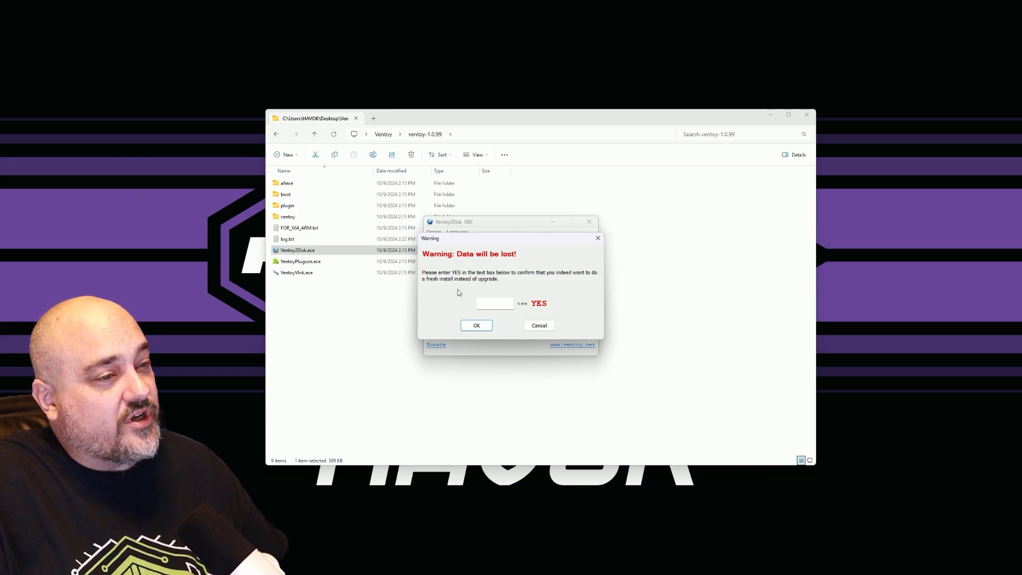
pyautogui.click(493, 303)
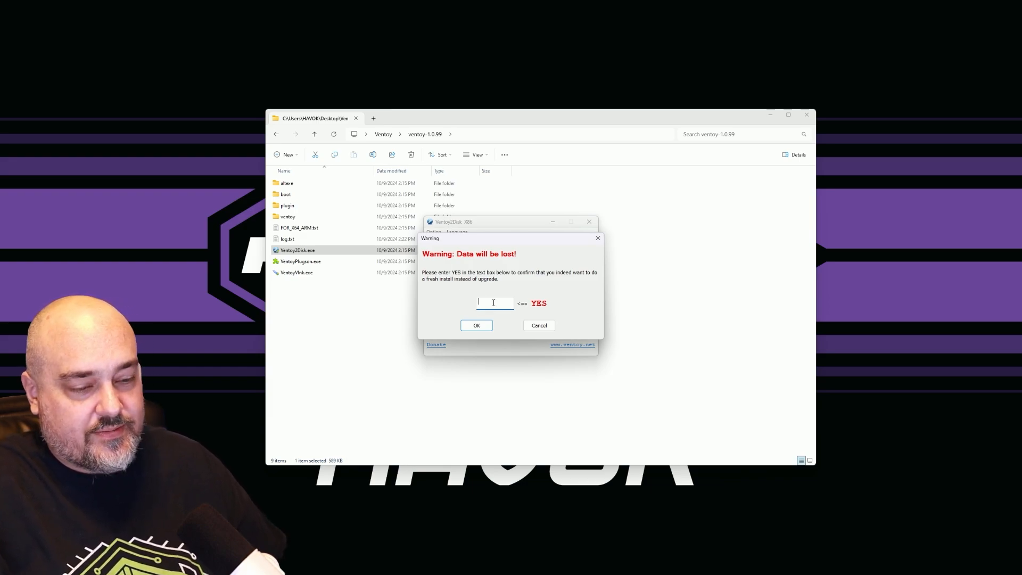
pyautogui.write('YES')
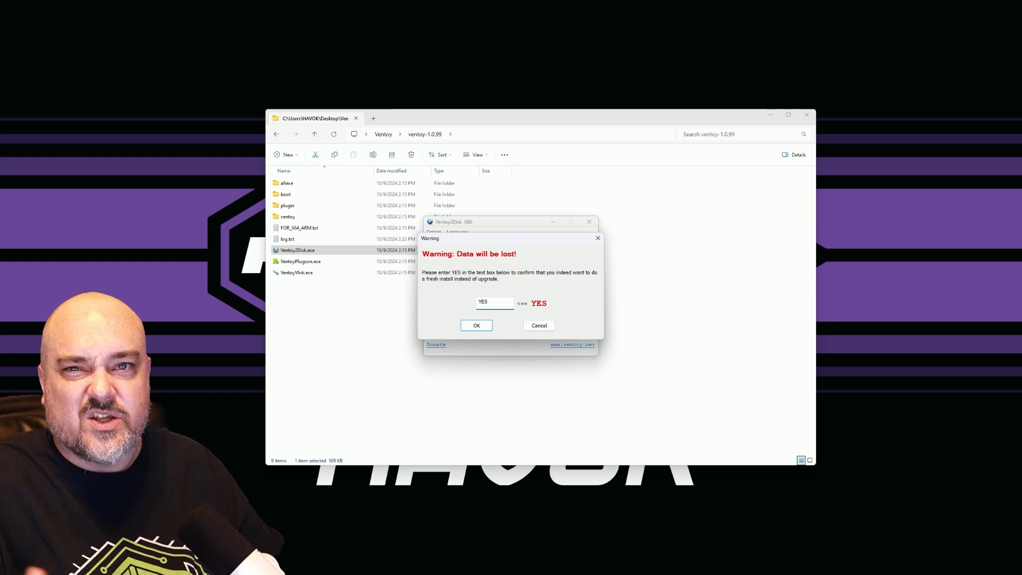
pyautogui.click(476, 326)
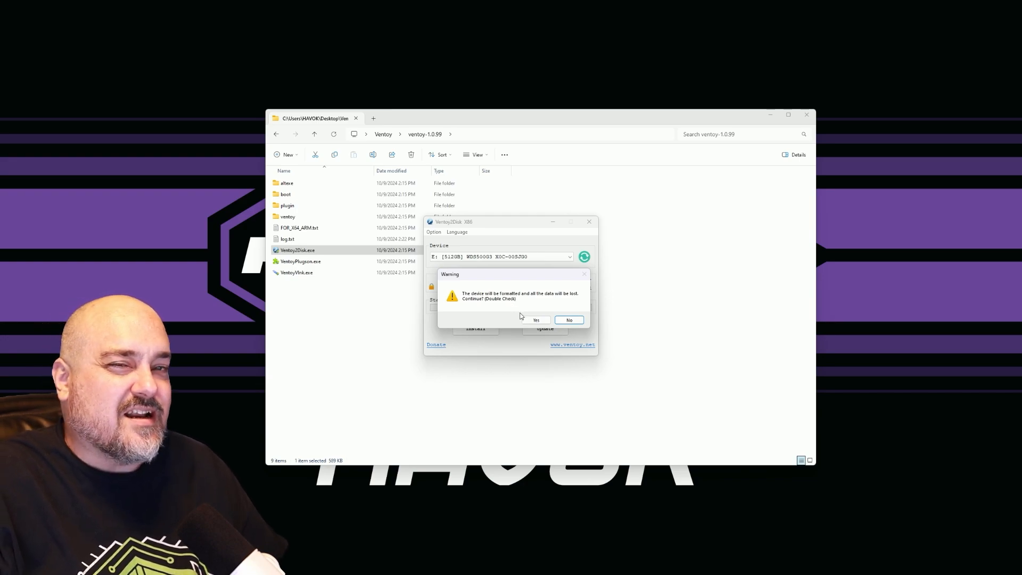
pyautogui.click(536, 320)
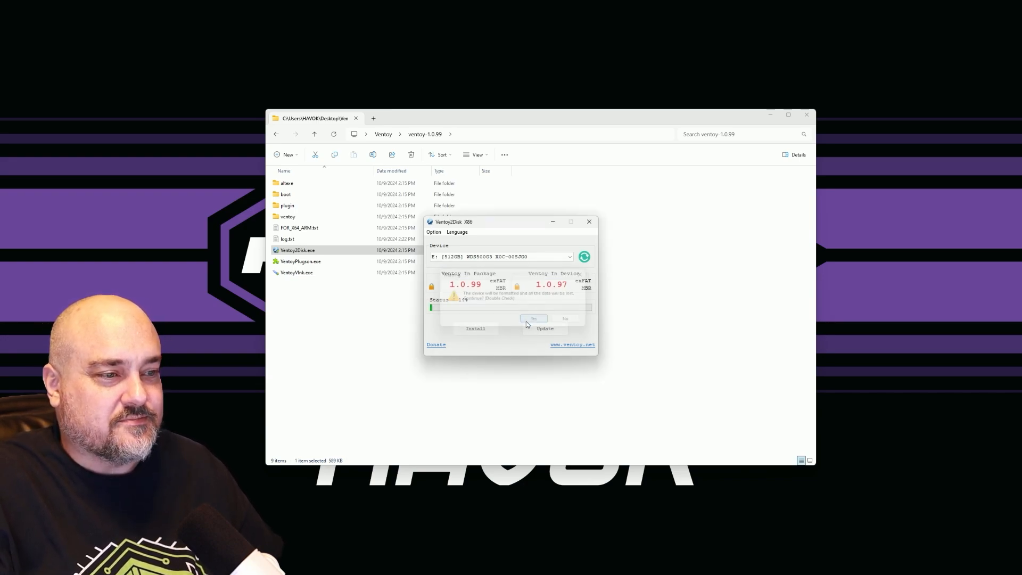
pyautogui.click(533, 319)
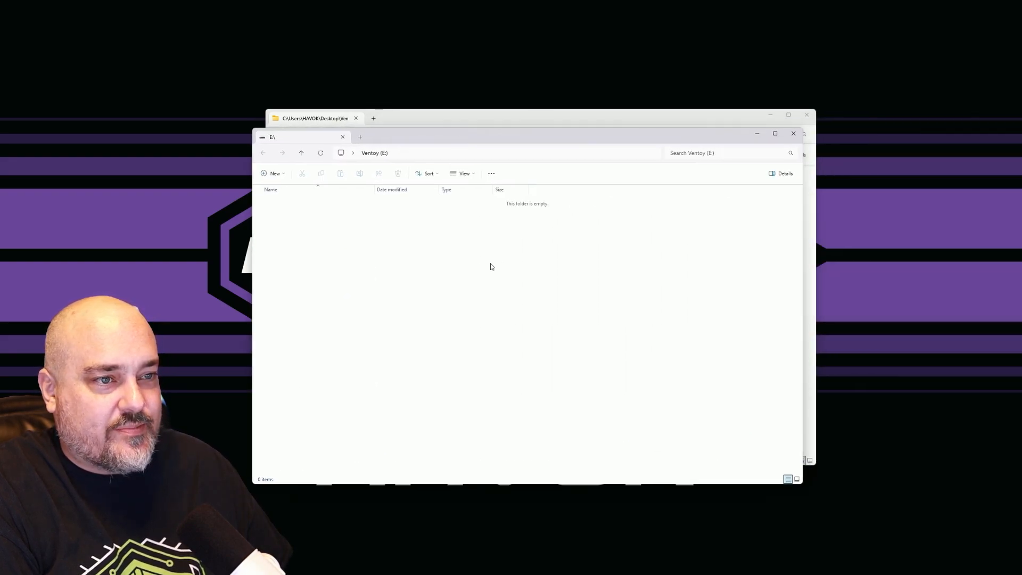
pyautogui.moveTo(438, 296)
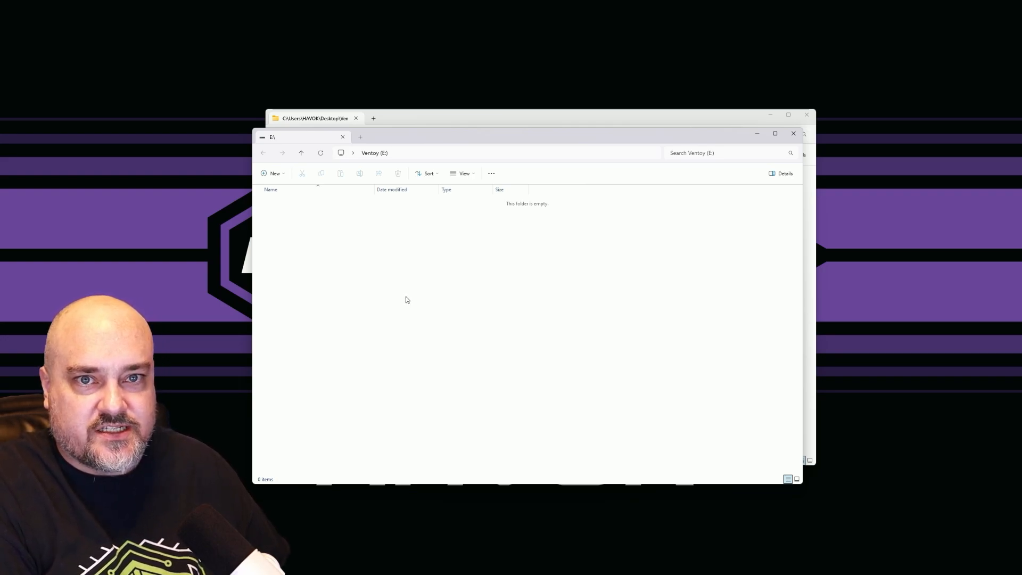
pyautogui.moveTo(401, 302)
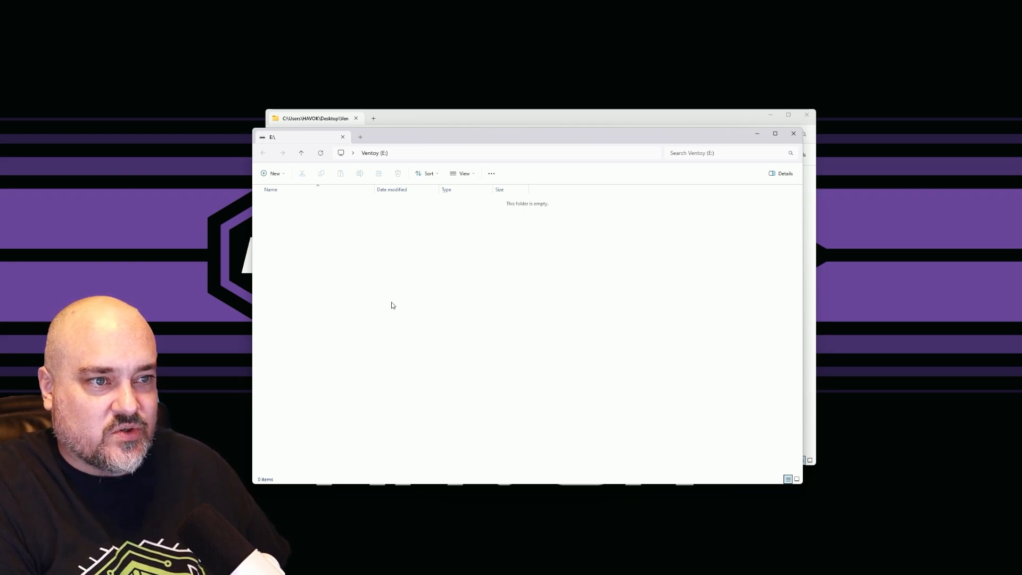
pyautogui.moveTo(390, 308)
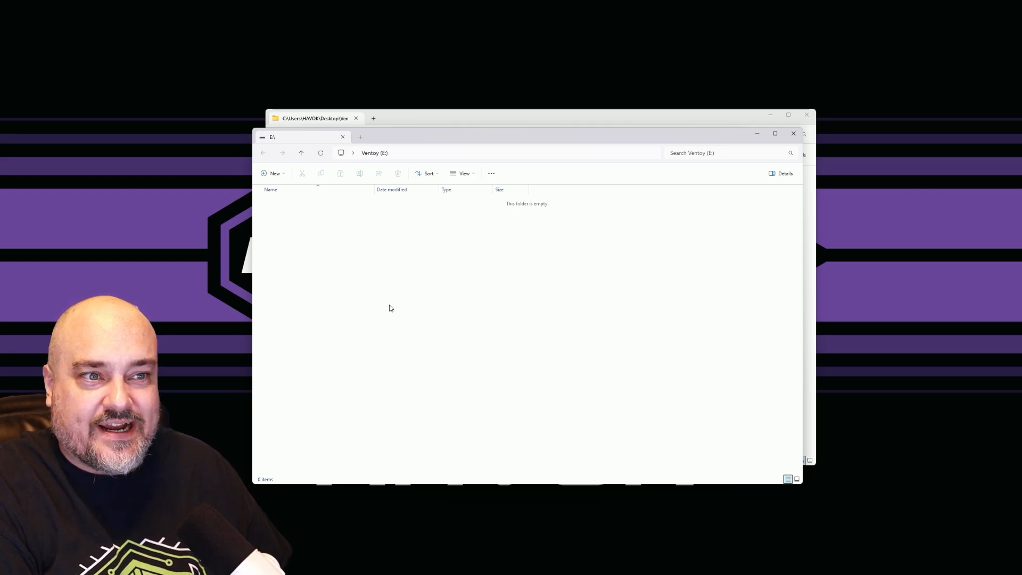
pyautogui.moveTo(365, 320)
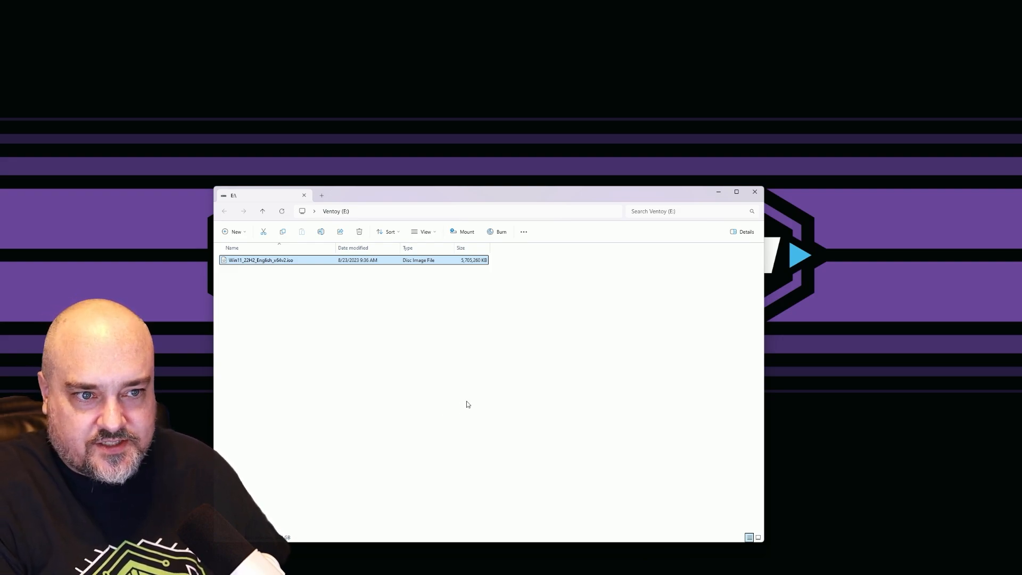
pyautogui.moveTo(462, 402)
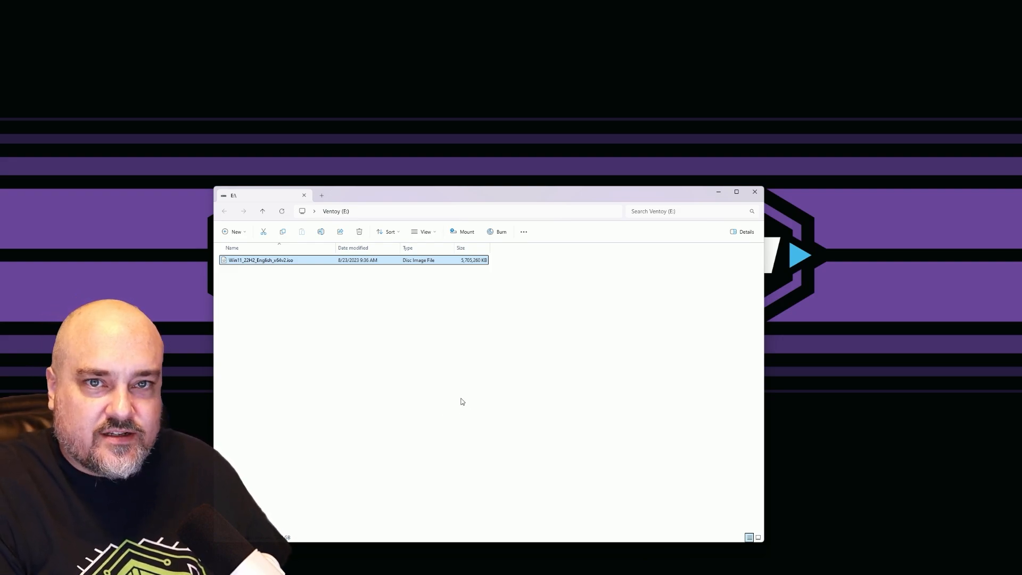
pyautogui.moveTo(445, 409)
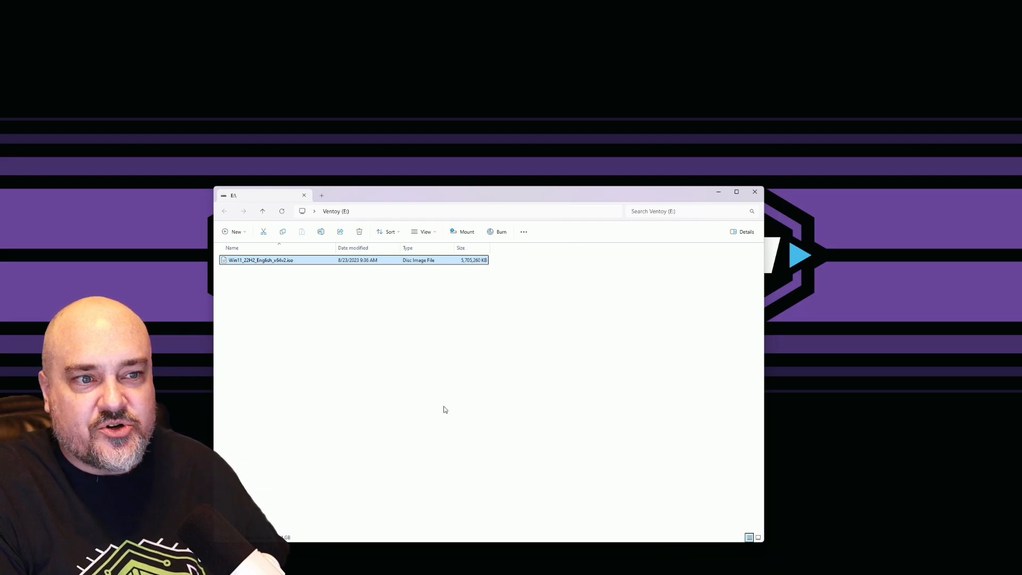